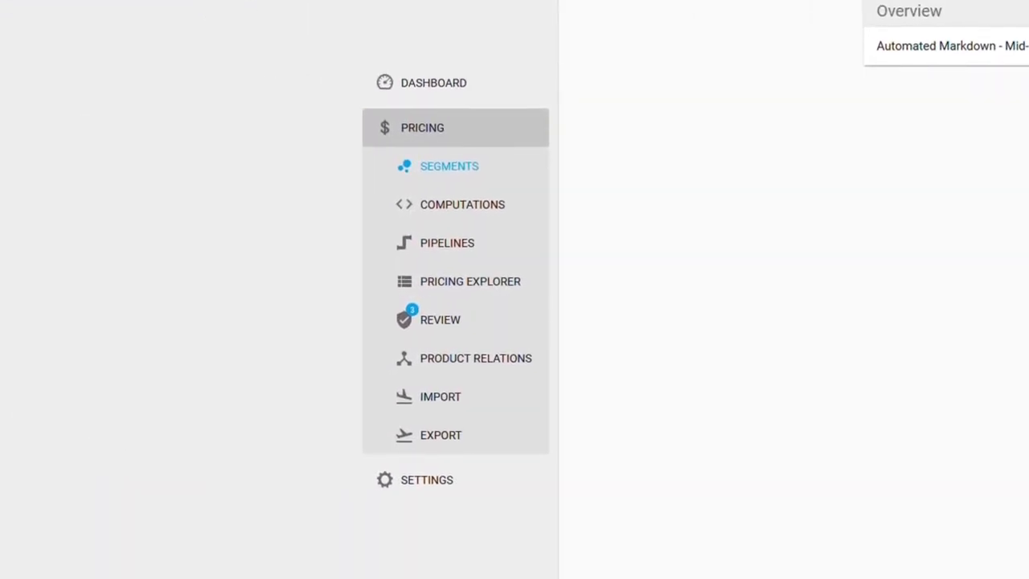
Step: Open the 'Automated Markdown - Mid-Season Sale' segment from the pricing segments list
left_click(449, 165)
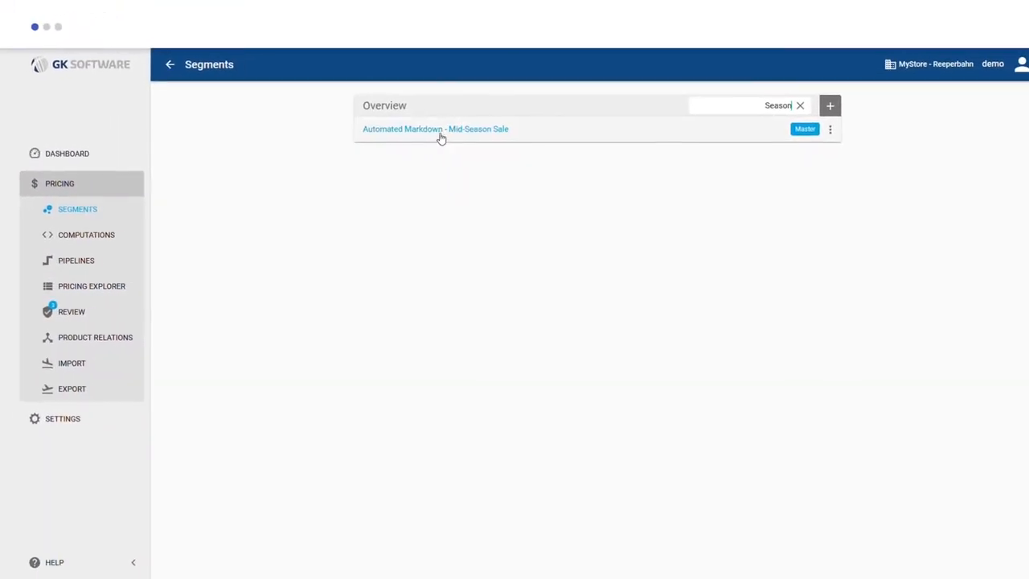
left_click(435, 128)
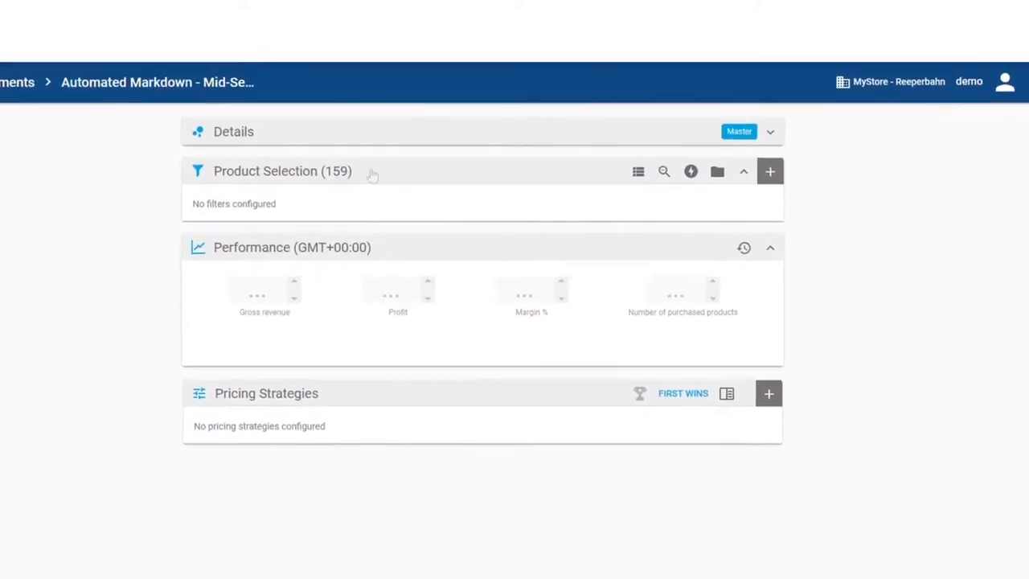
Step: Add a Sale Date filter for products sold before 31.08.2020
left_click(769, 171)
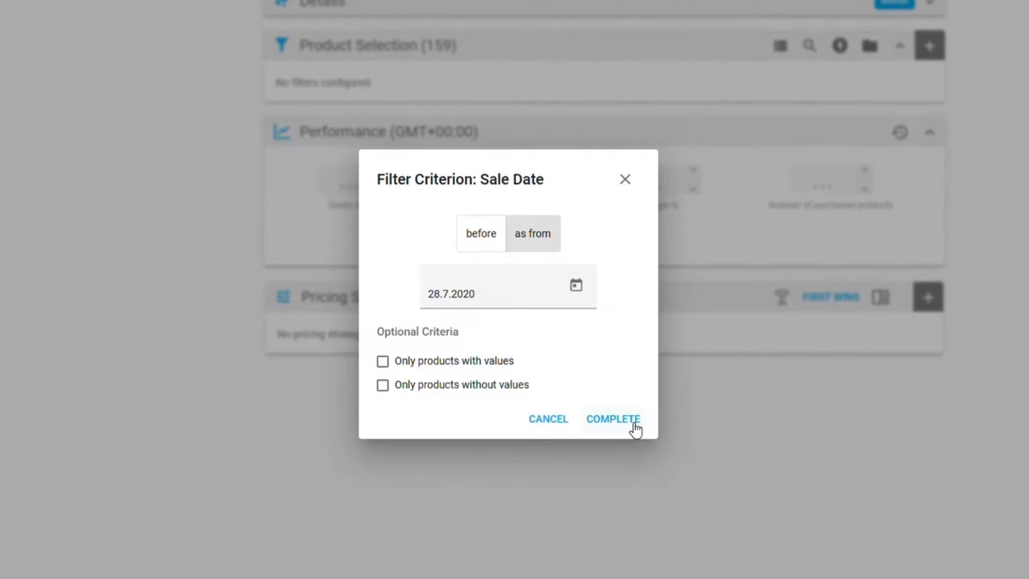
left_click(479, 233)
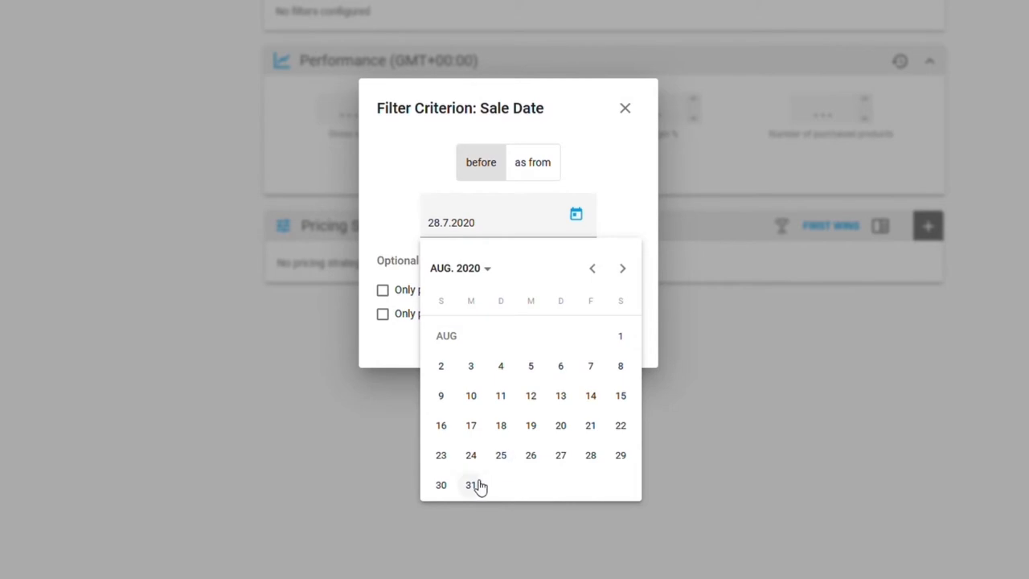
mouse_move(471, 492)
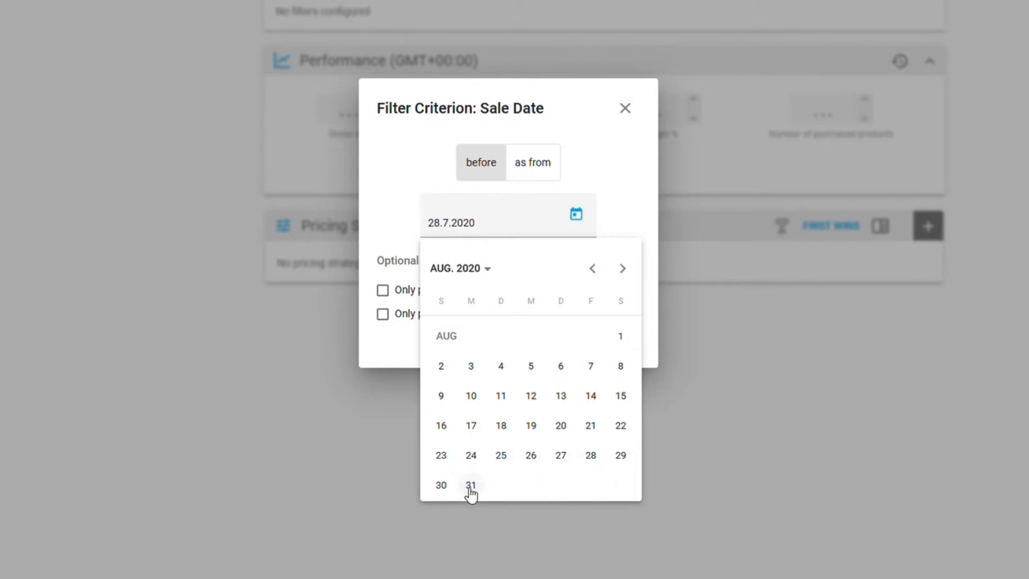
left_click(471, 484)
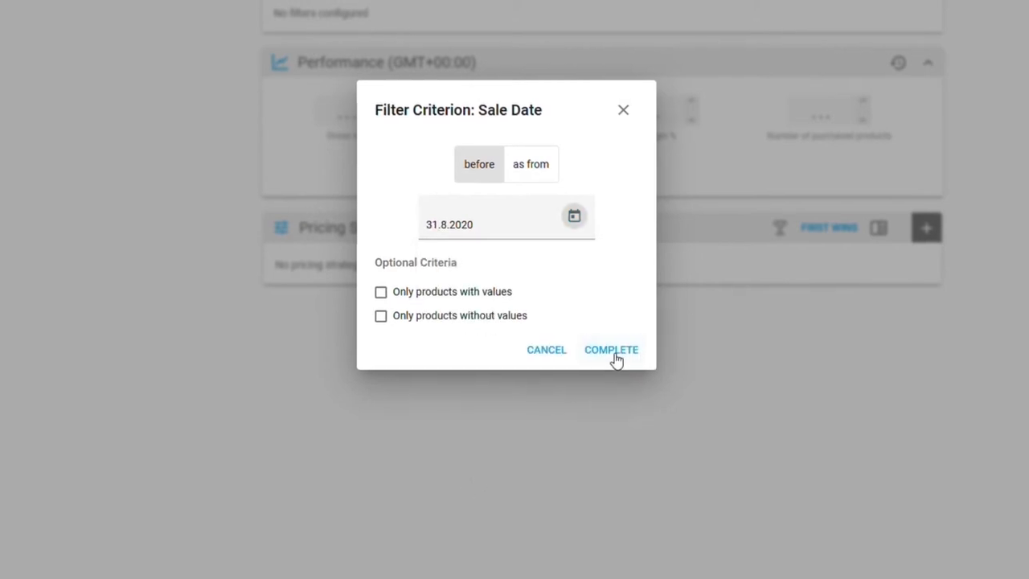
left_click(611, 350)
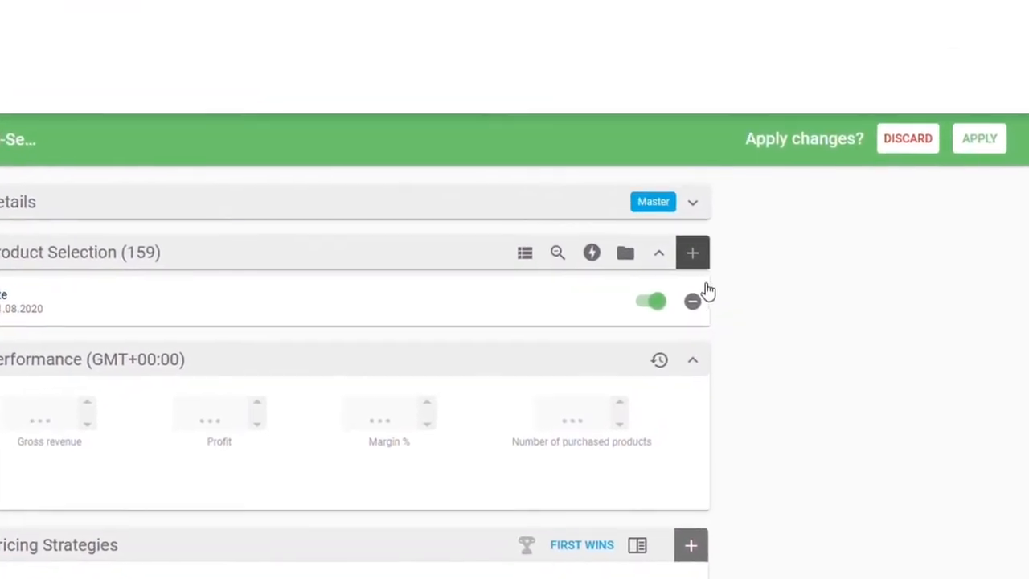
Step: Add a Stock filter keeping only products with stock greater than 150
left_click(557, 252)
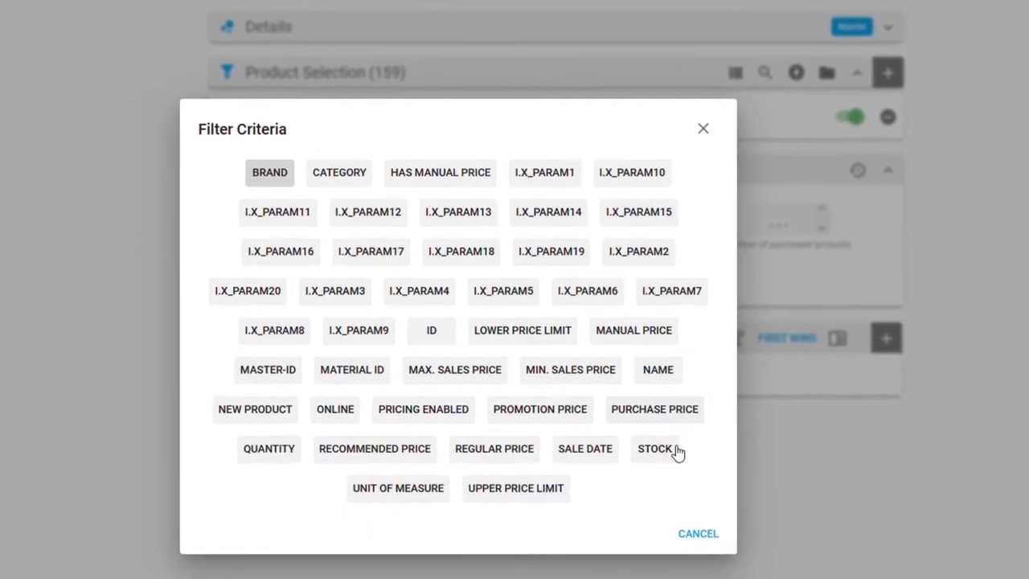
left_click(653, 449)
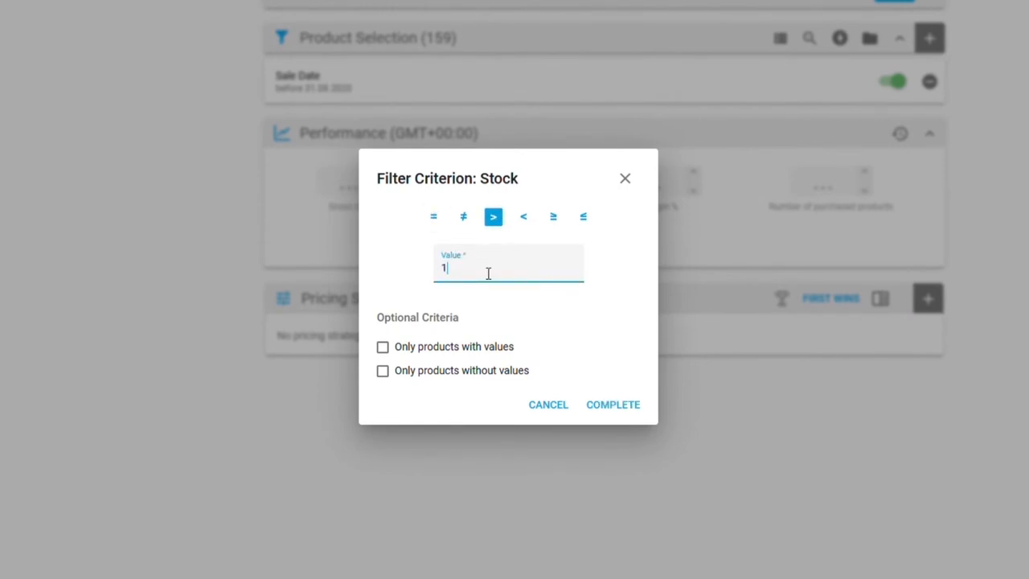
type("50")
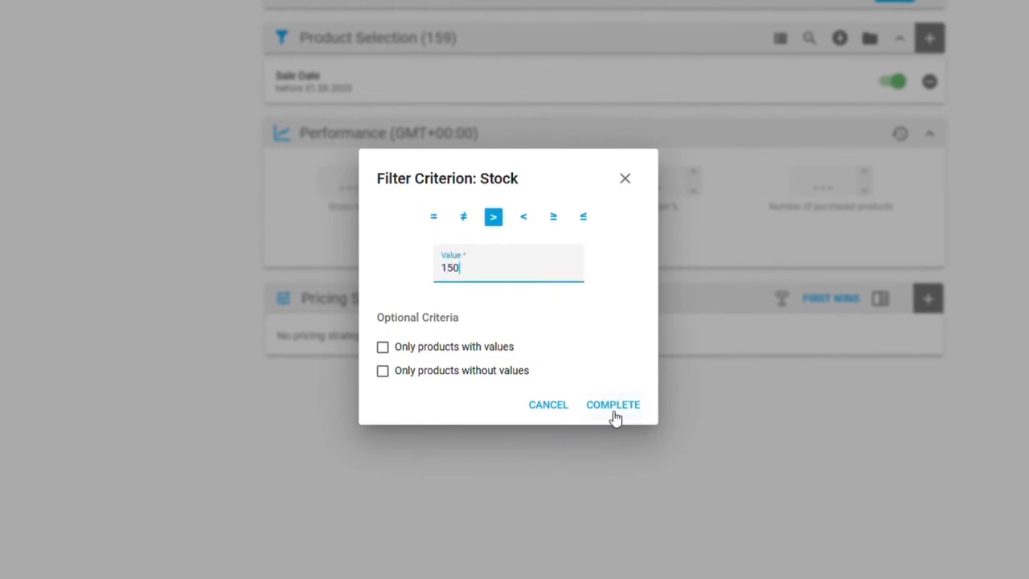
left_click(612, 405)
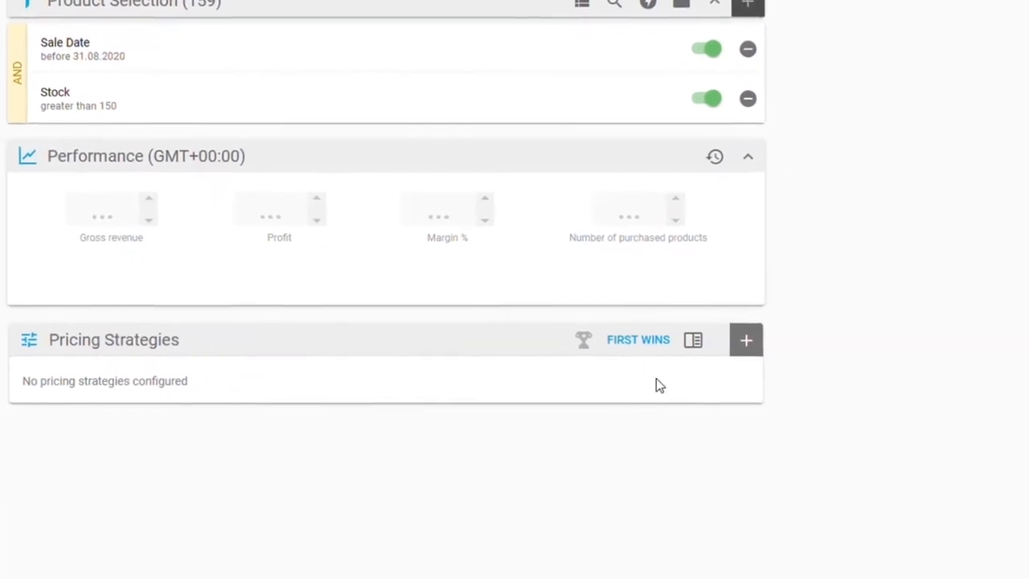
Step: Create a Markdown Optimization strategy 'Mid-Season Sale' with the slider at most aggressive
left_click(745, 339)
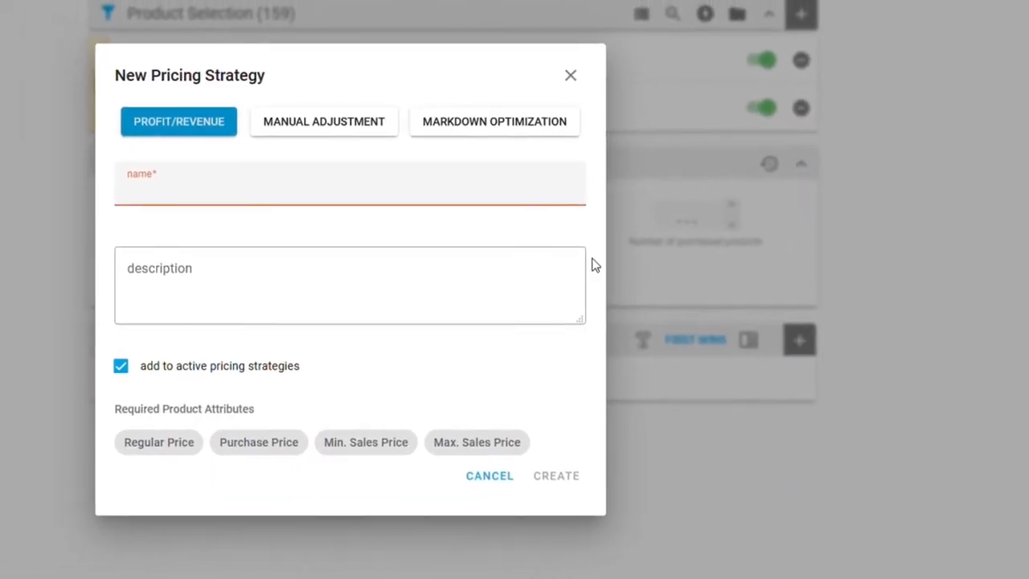
left_click(493, 121)
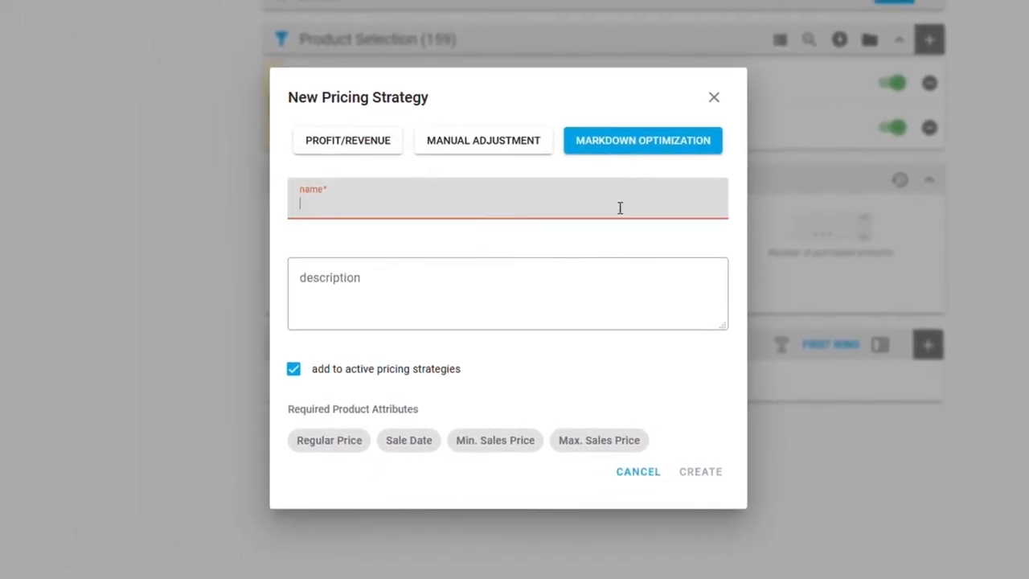
type("Mid-Season Sale")
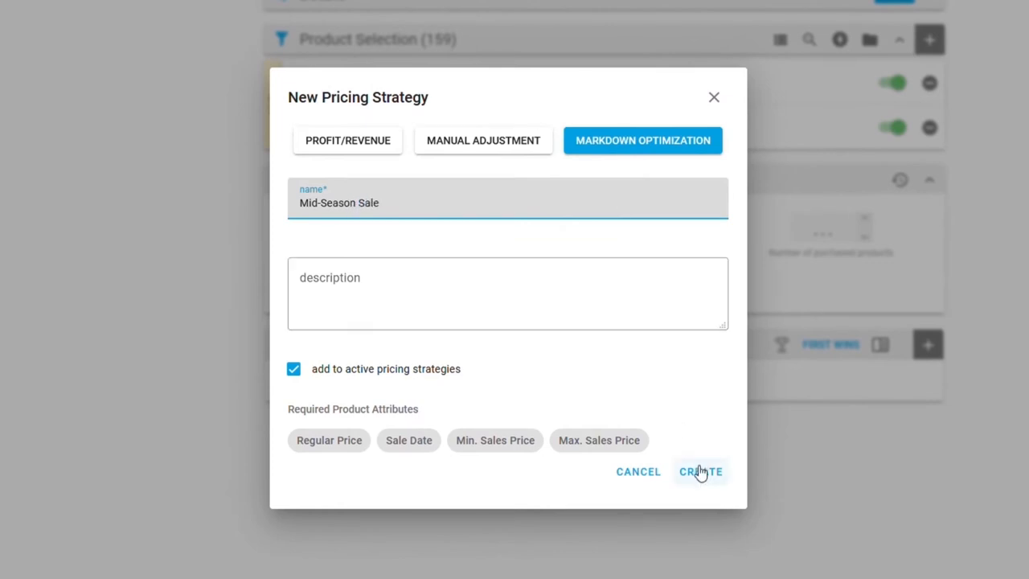
left_click(700, 471)
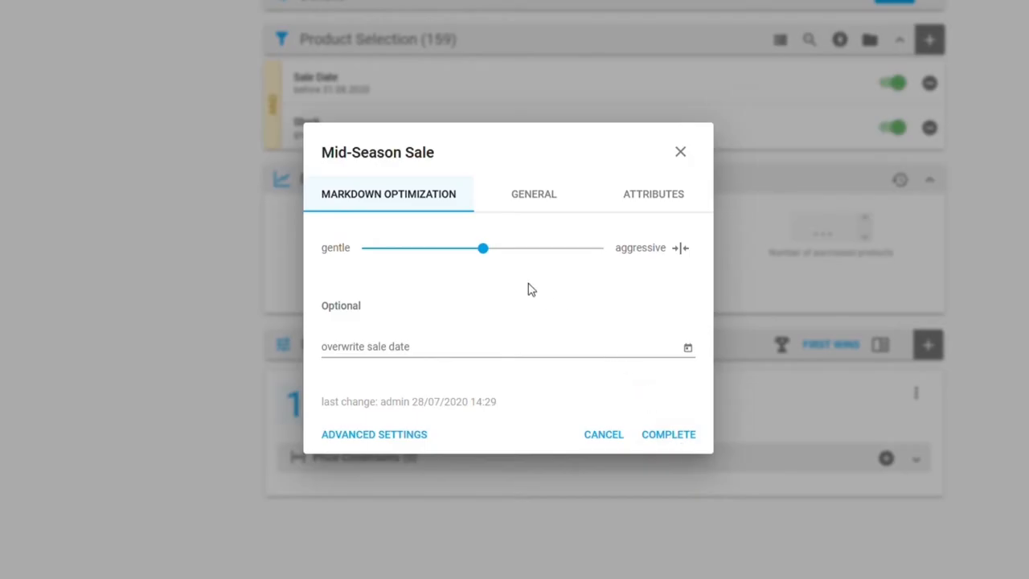
left_click_drag(483, 247, 603, 248)
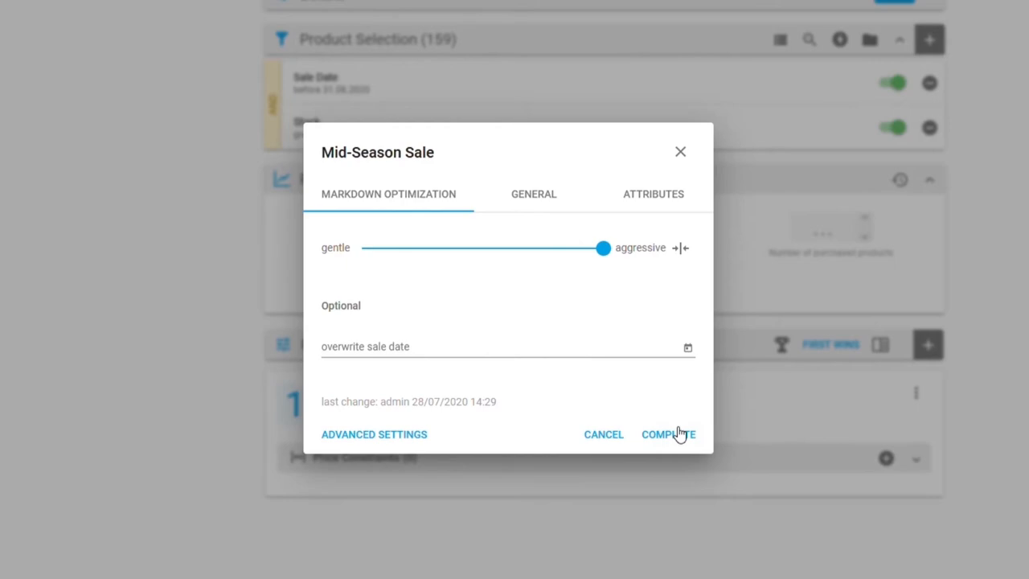
left_click(668, 434)
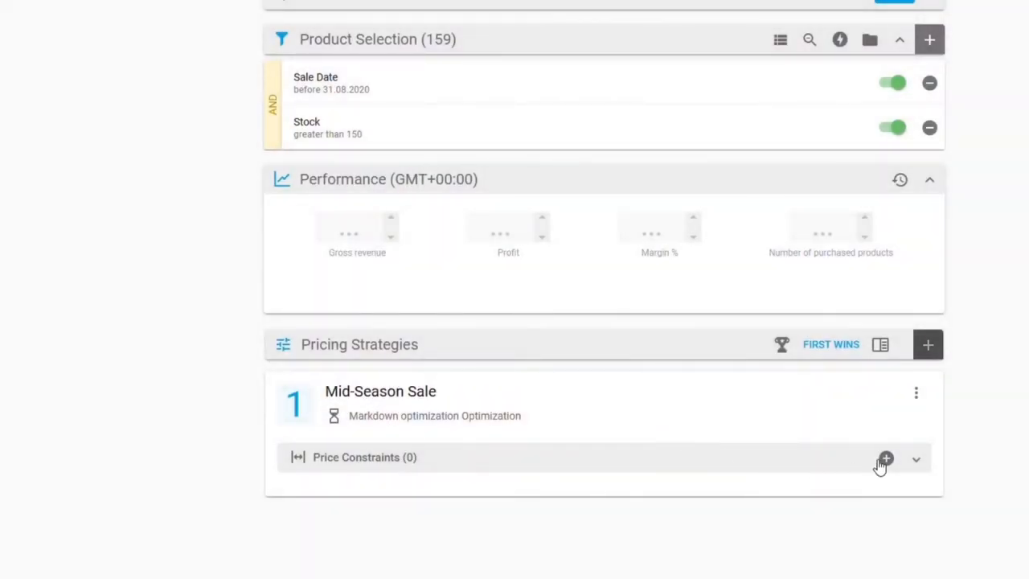
Step: Add a competition constraint keeping maximum price 5% below competitors' mean, and apply changes
left_click(884, 457)
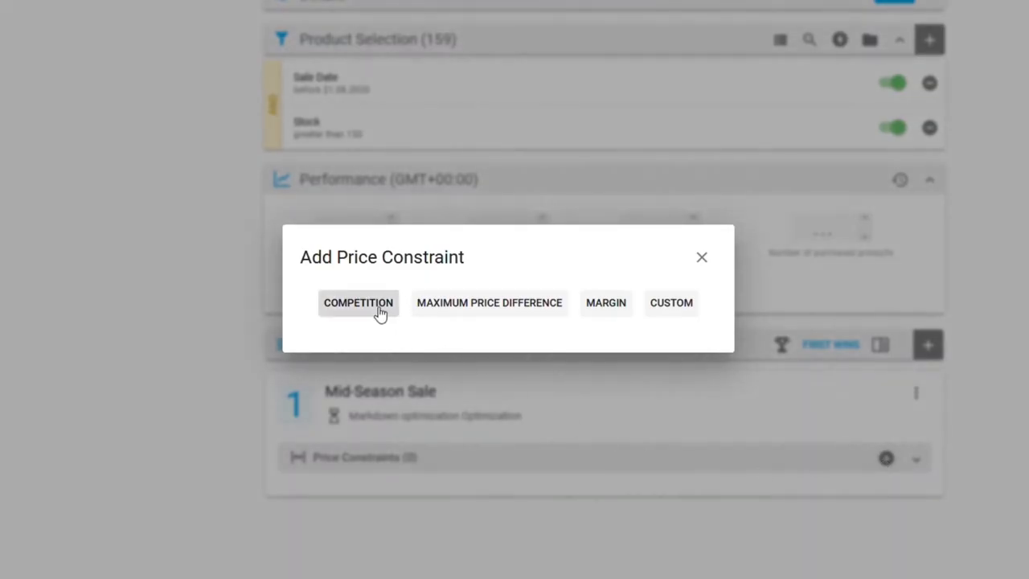
left_click(357, 303)
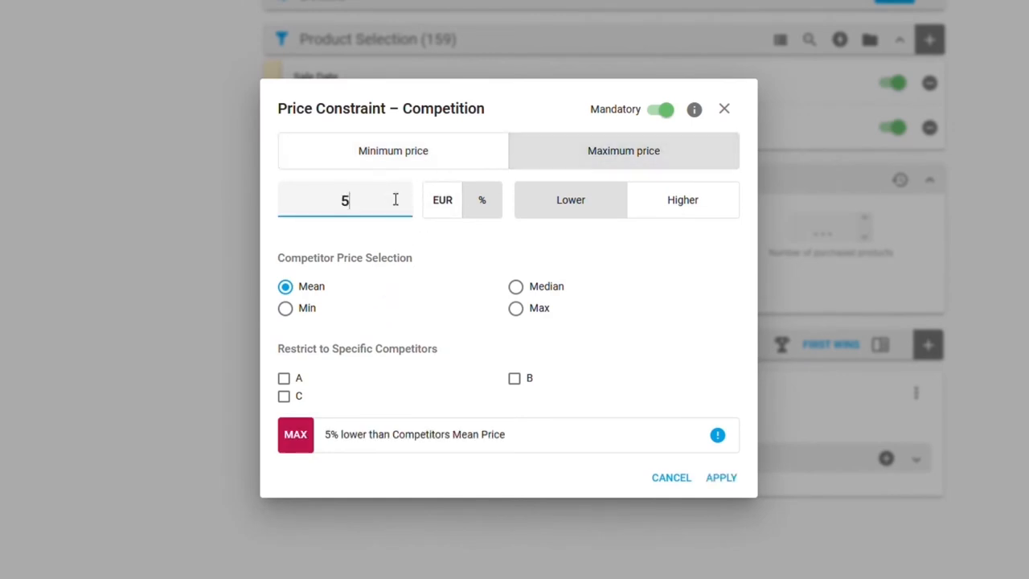
left_click(284, 378)
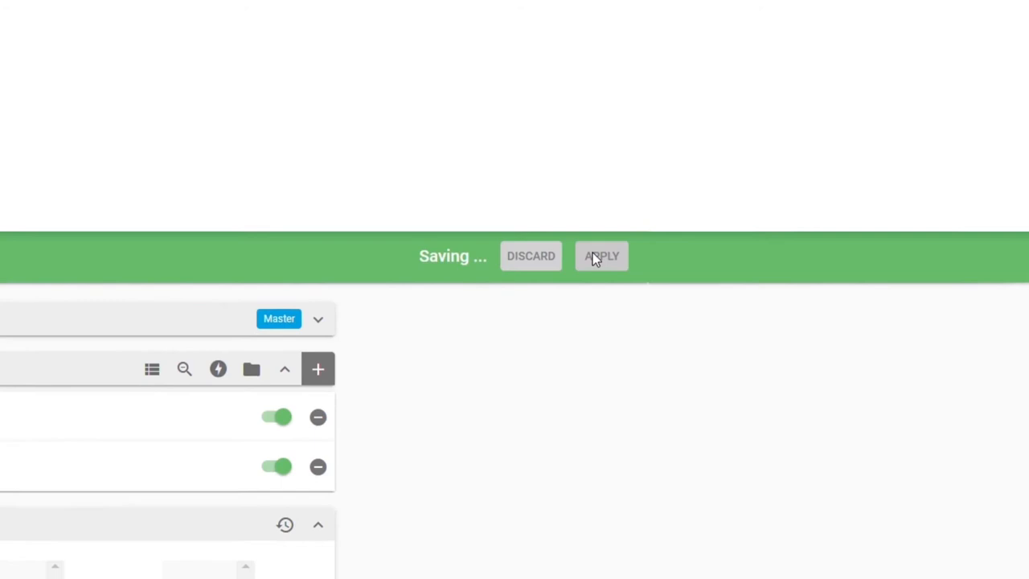
left_click(601, 256)
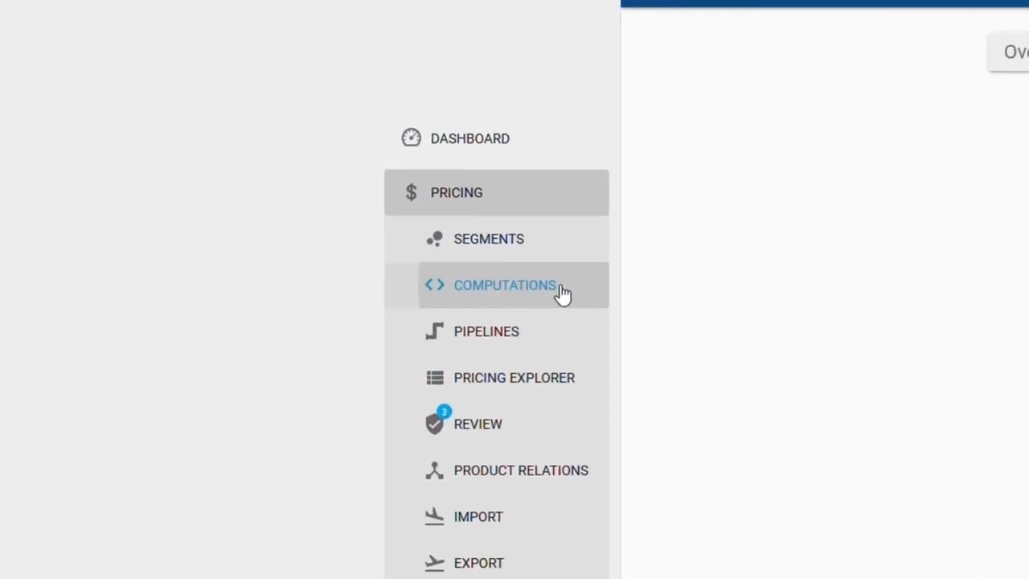
Step: Find the 'Seas' computation Automated Markdown - Mid-Season Sale and link the Mid-Season Sale segment
left_click(504, 284)
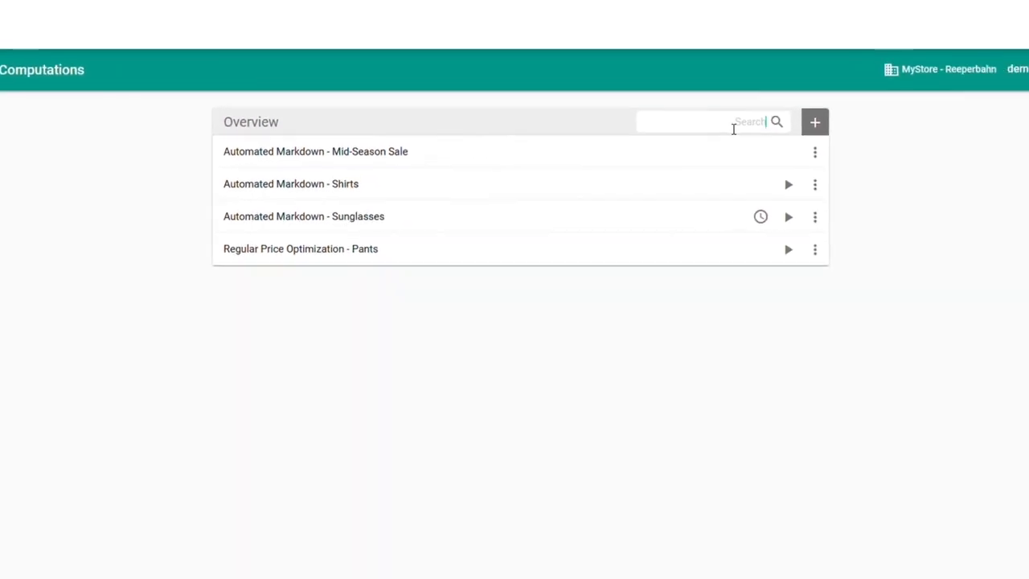
type("Seas")
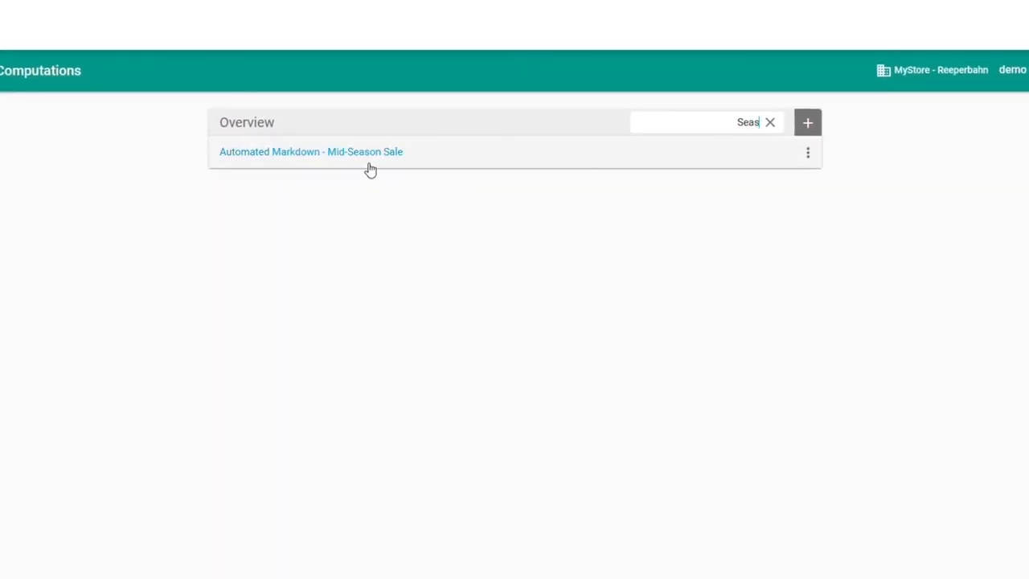
left_click(310, 151)
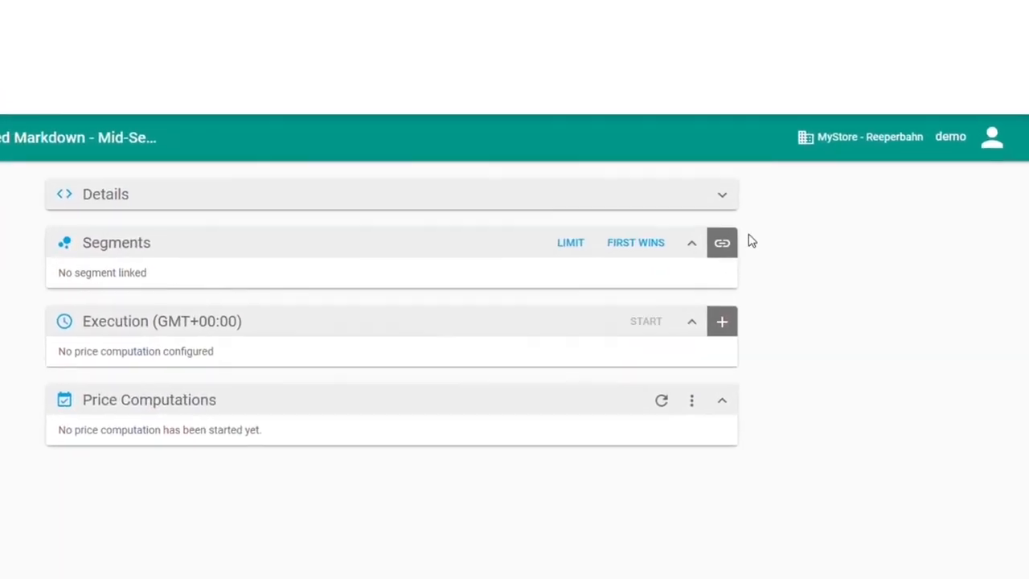
left_click(721, 242)
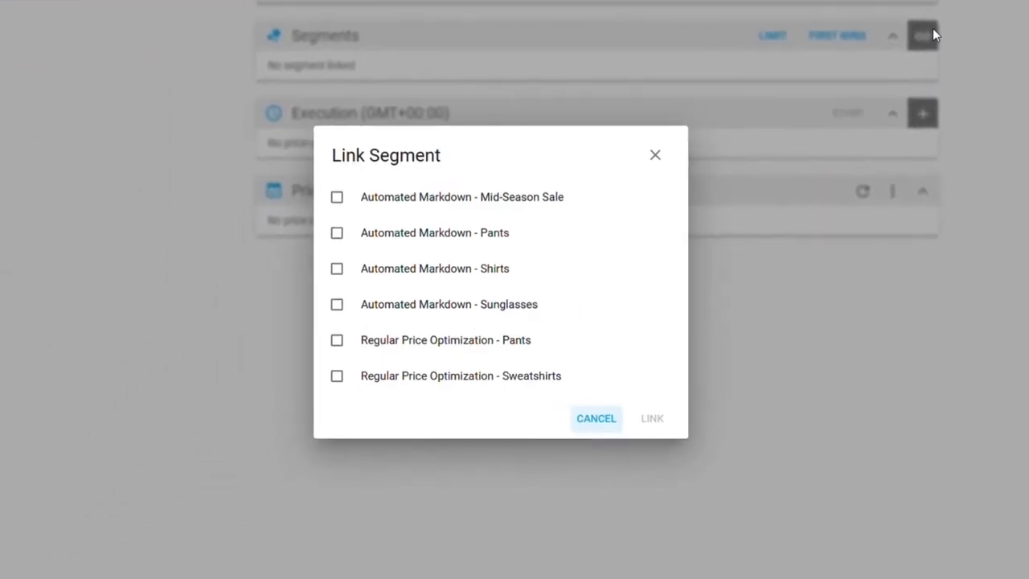
left_click(336, 197)
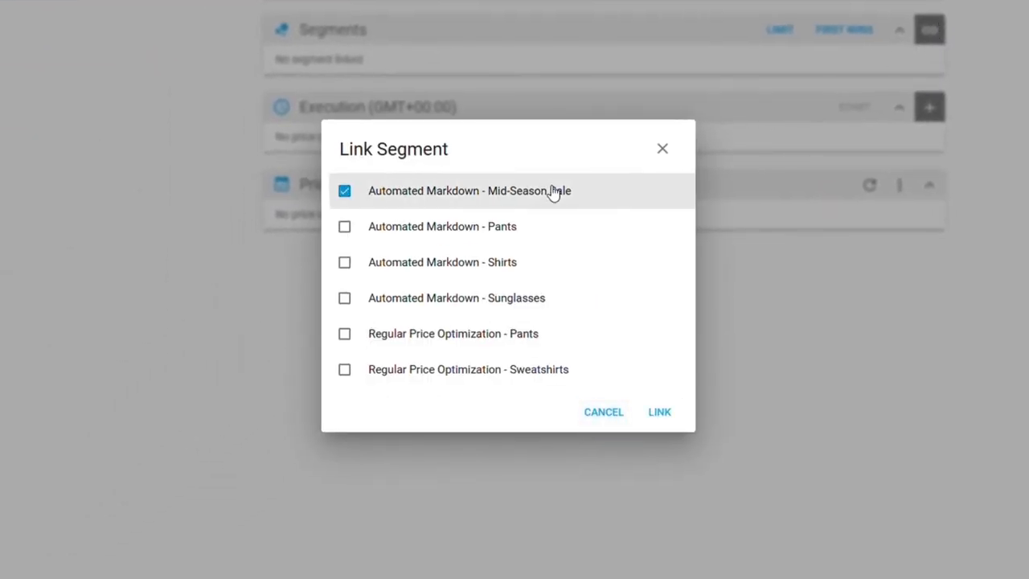
left_click(659, 411)
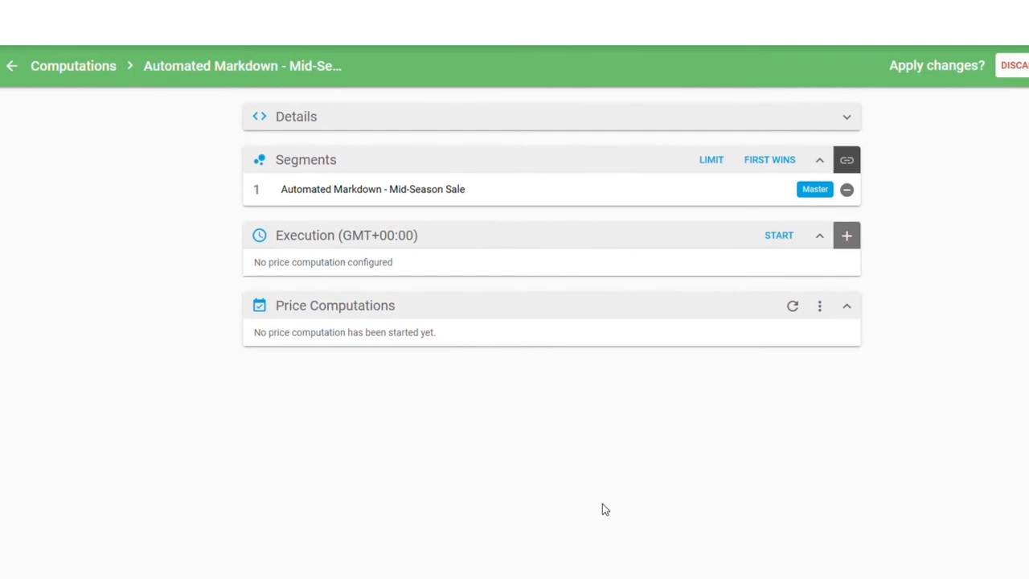
left_click(845, 234)
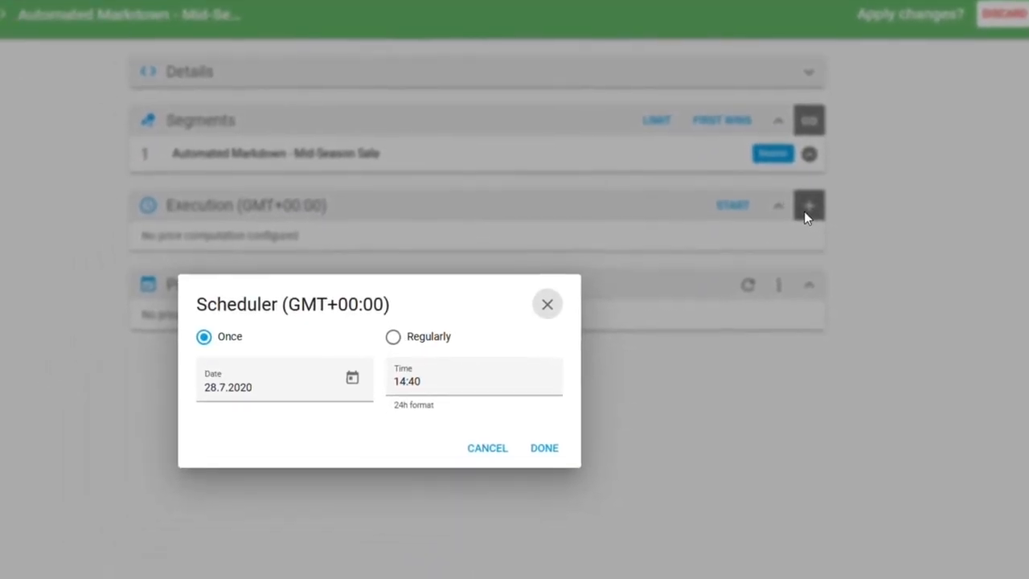
Step: Set a recurring weekly run on Mon and Fri at 3:00, then apply
left_click(393, 336)
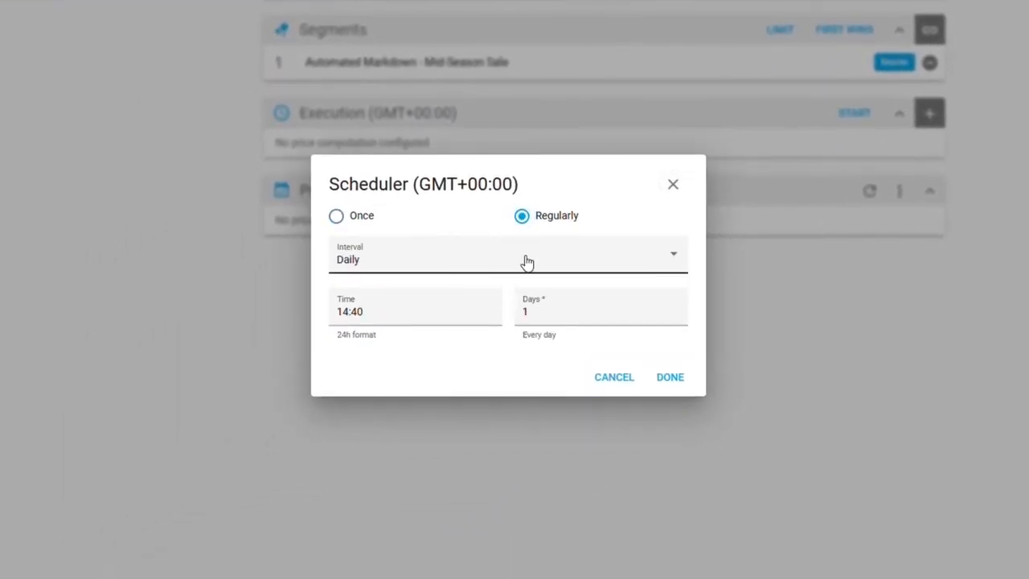
left_click(508, 254)
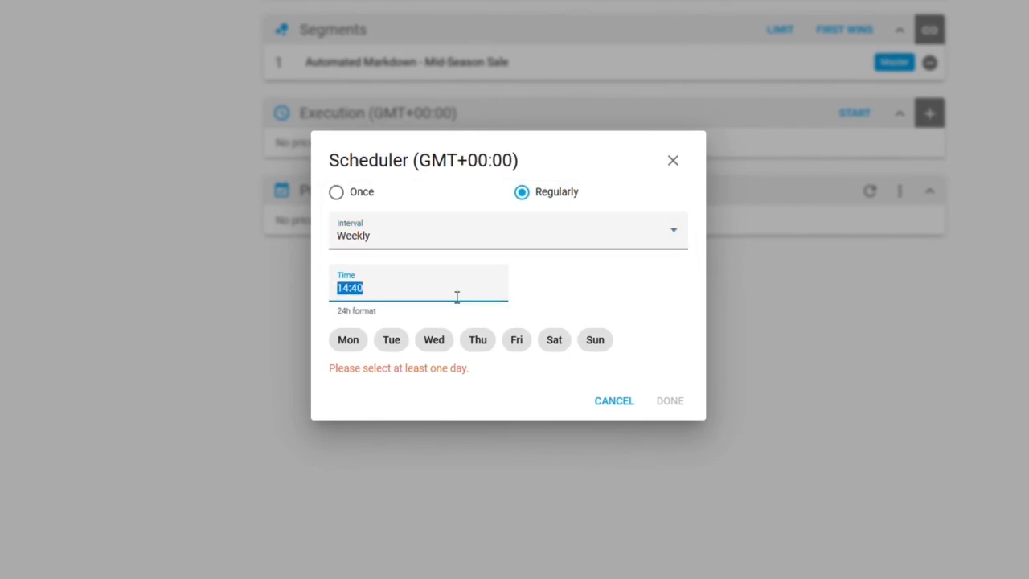
type("3:00")
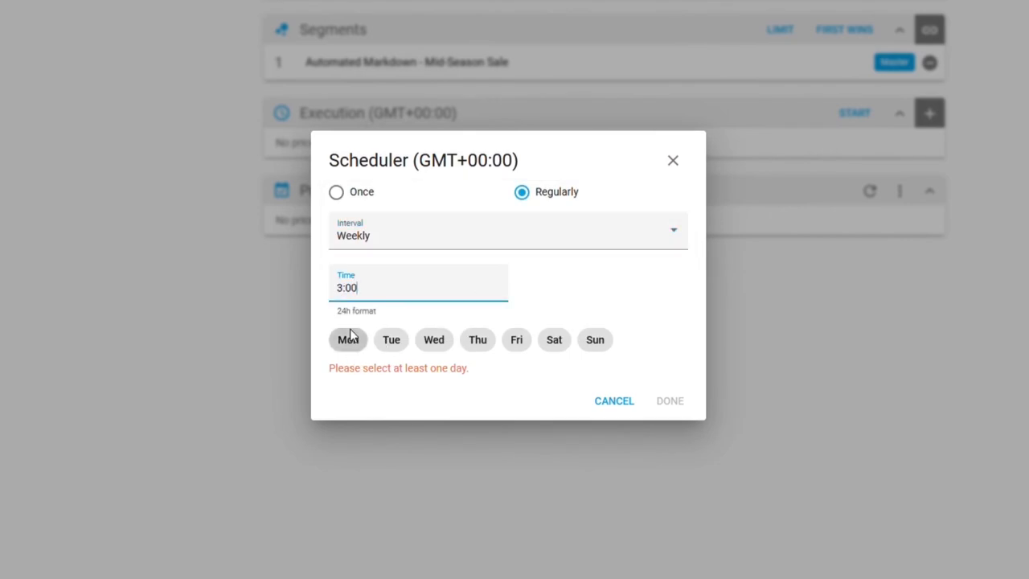
left_click(516, 350)
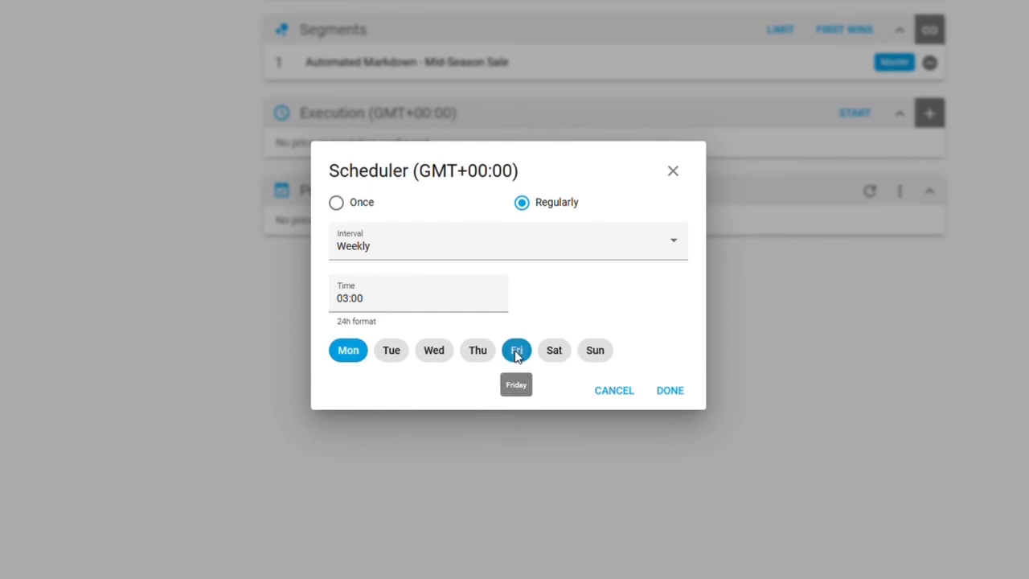
left_click(669, 389)
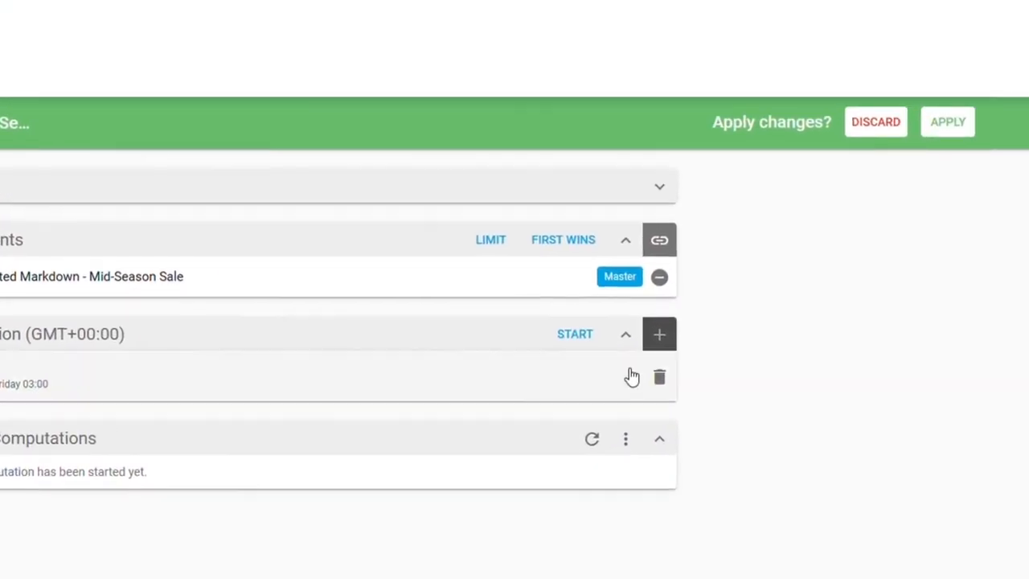
left_click(946, 121)
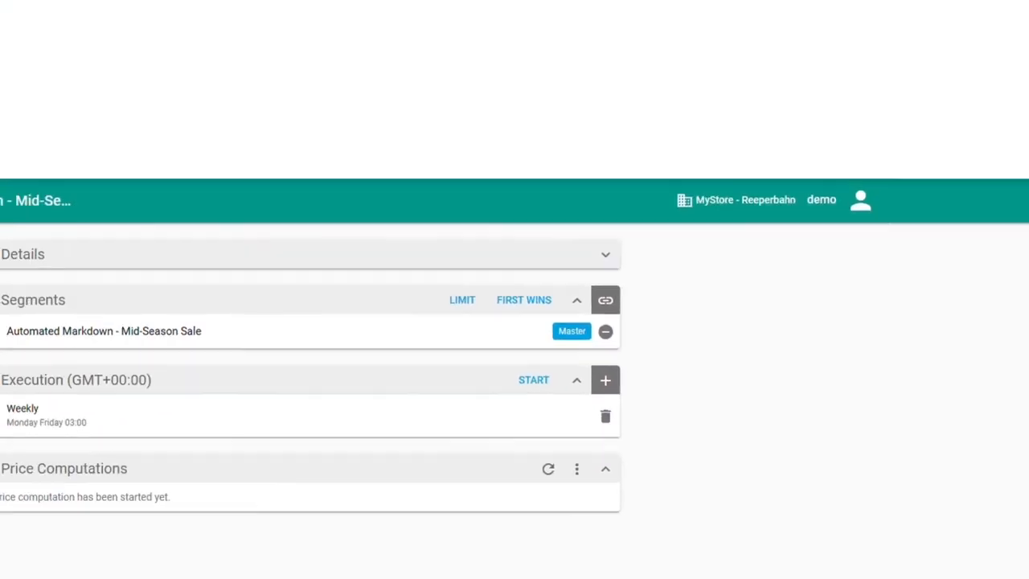